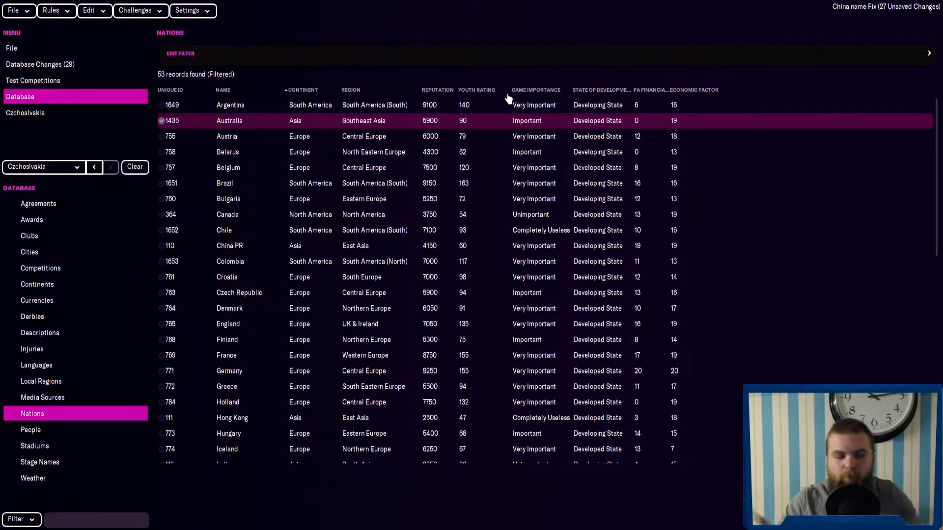
Sort the nations table by youth rating descending and review Brazil (163), England (135) and Holland (132)
scroll(down, 3)
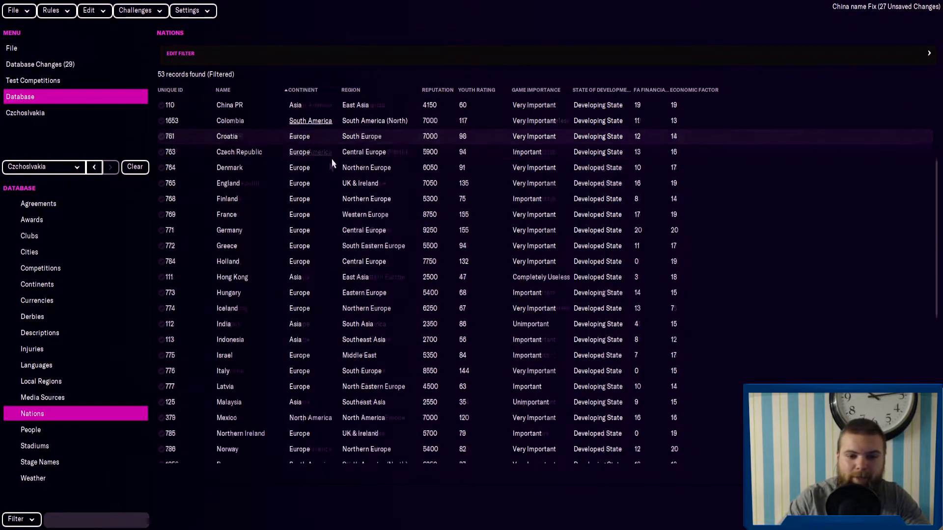
scroll(down, 3)
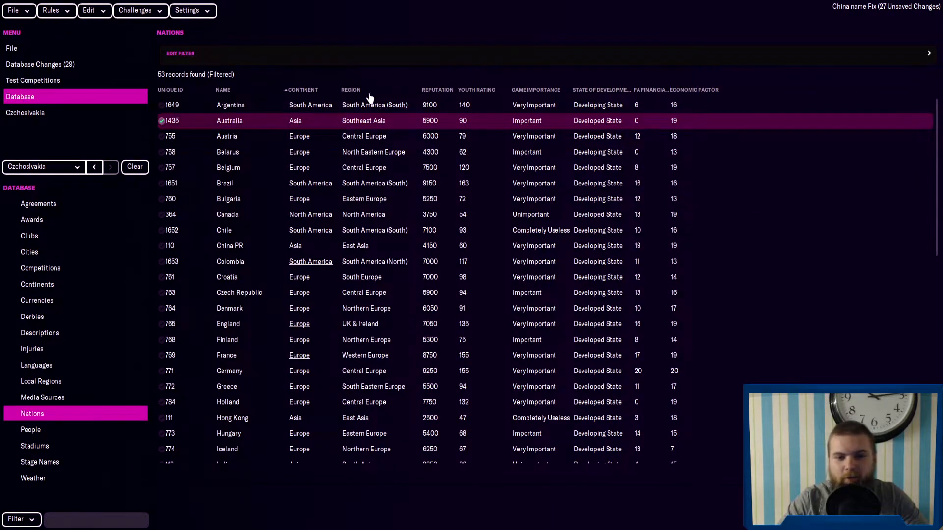
mouse_move(481, 96)
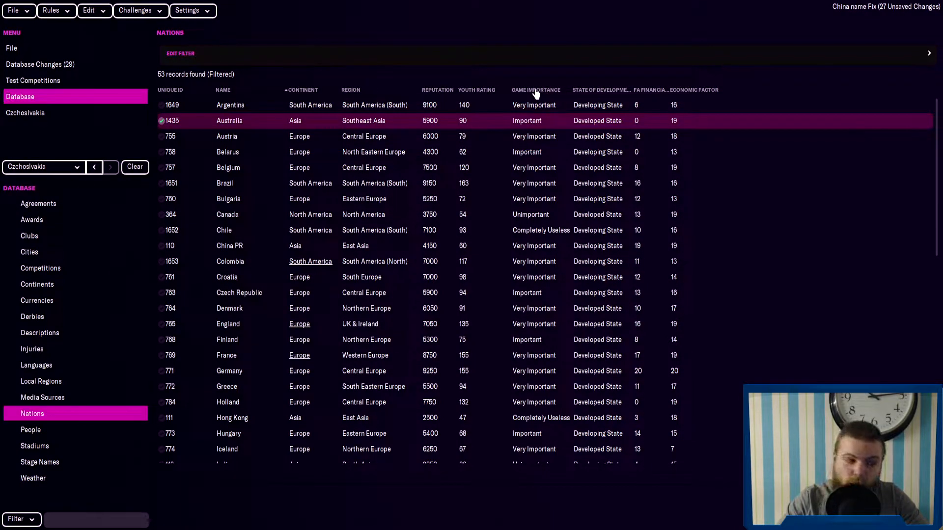
mouse_move(628, 87)
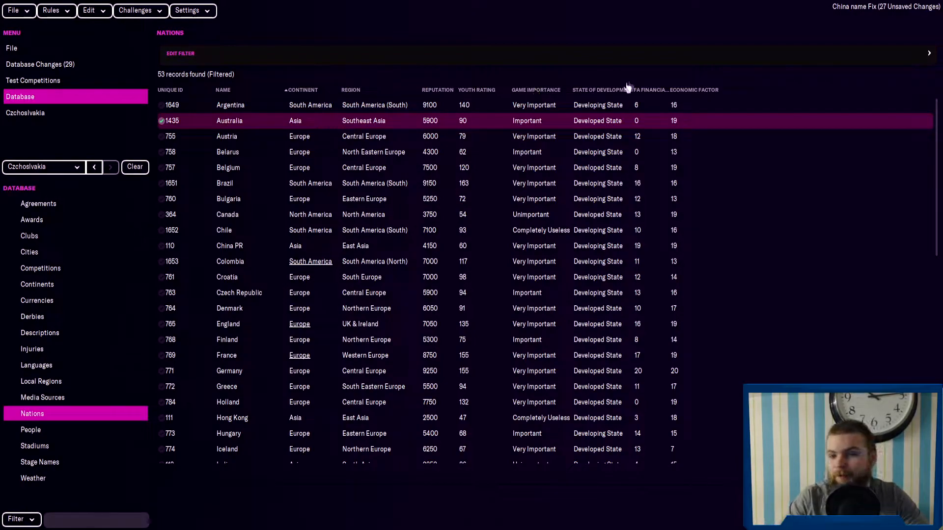
mouse_move(652, 93)
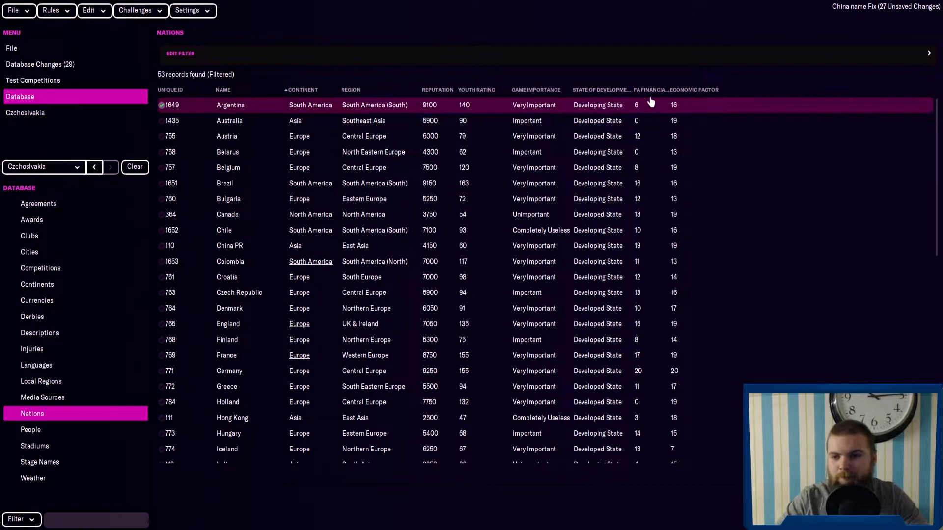
mouse_move(706, 99)
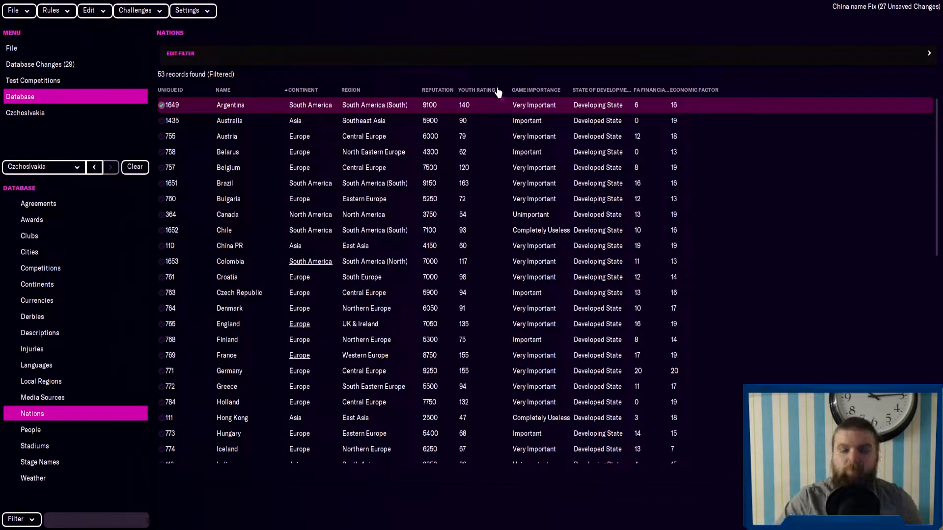
click(534, 89)
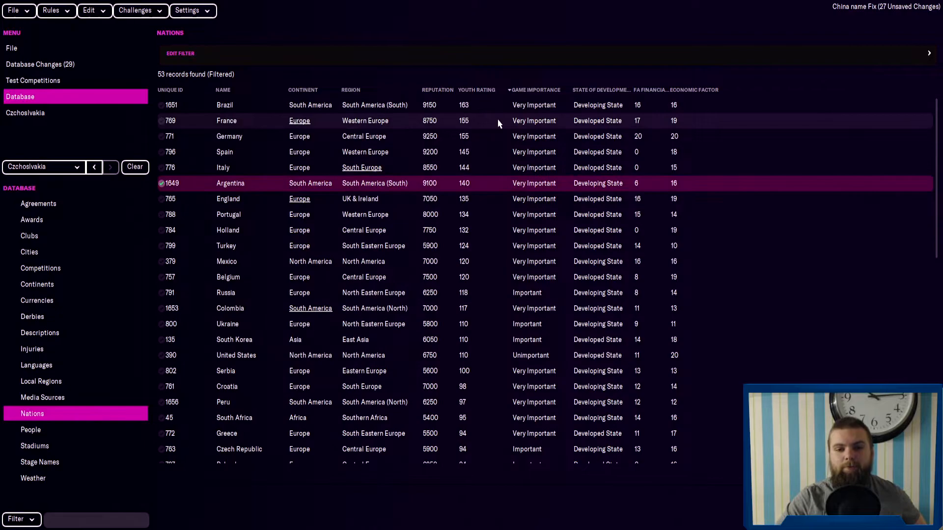
click(226, 105)
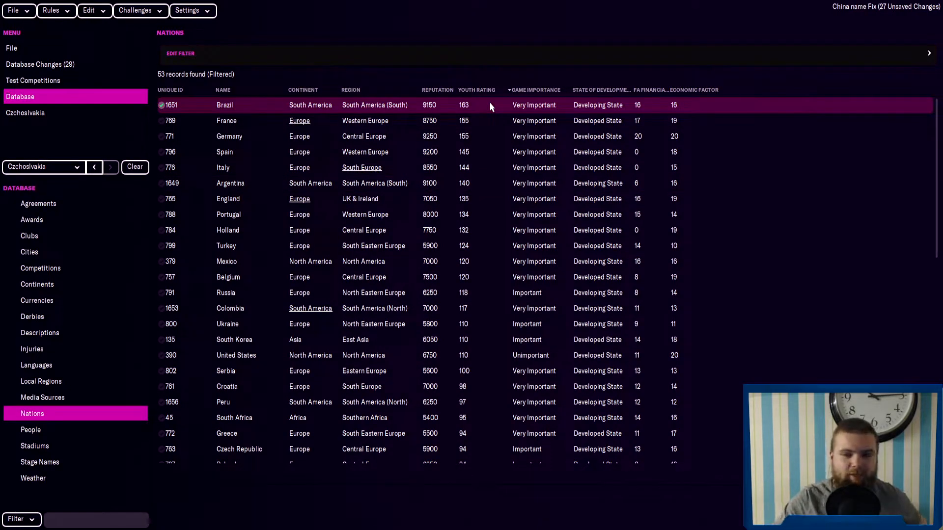
mouse_move(470, 112)
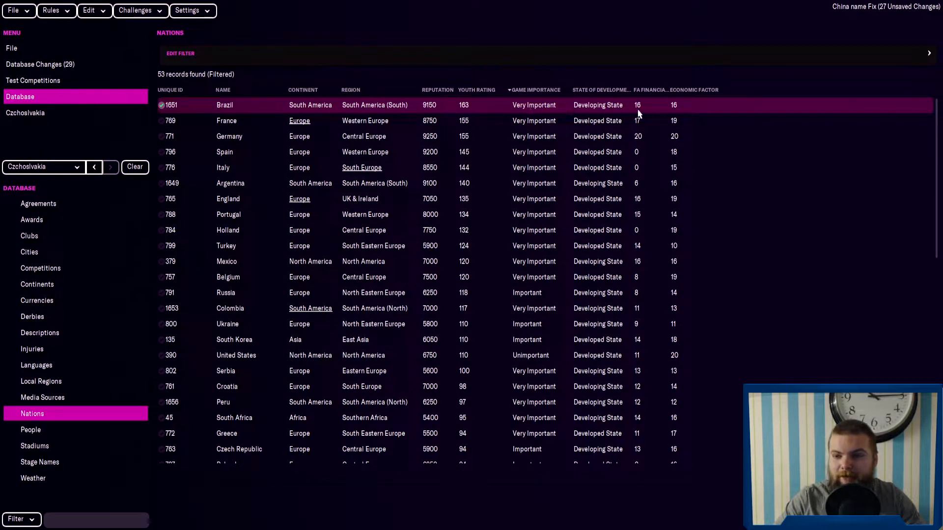
mouse_move(678, 109)
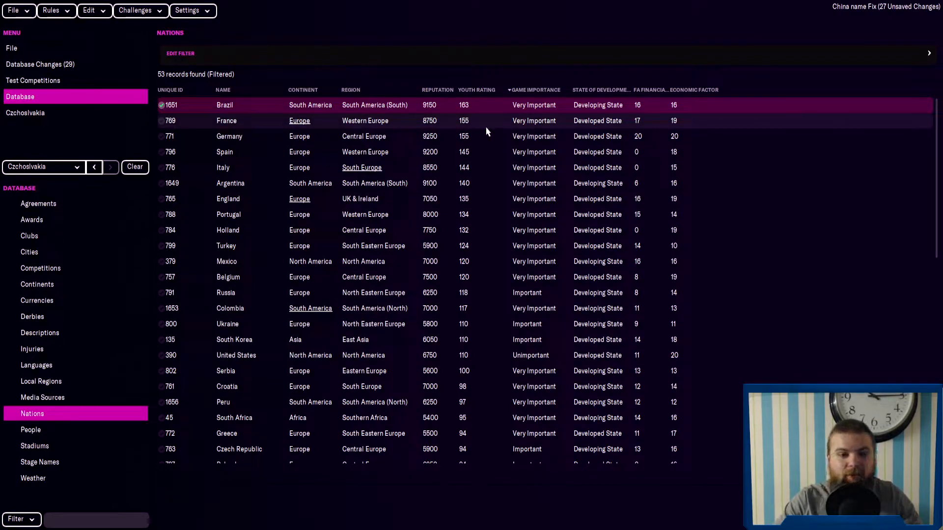
click(229, 136)
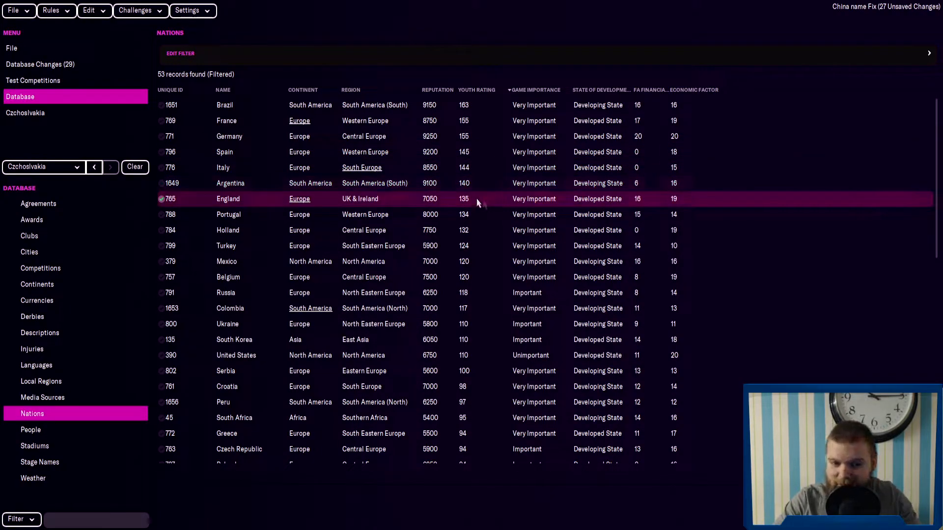
mouse_move(461, 207)
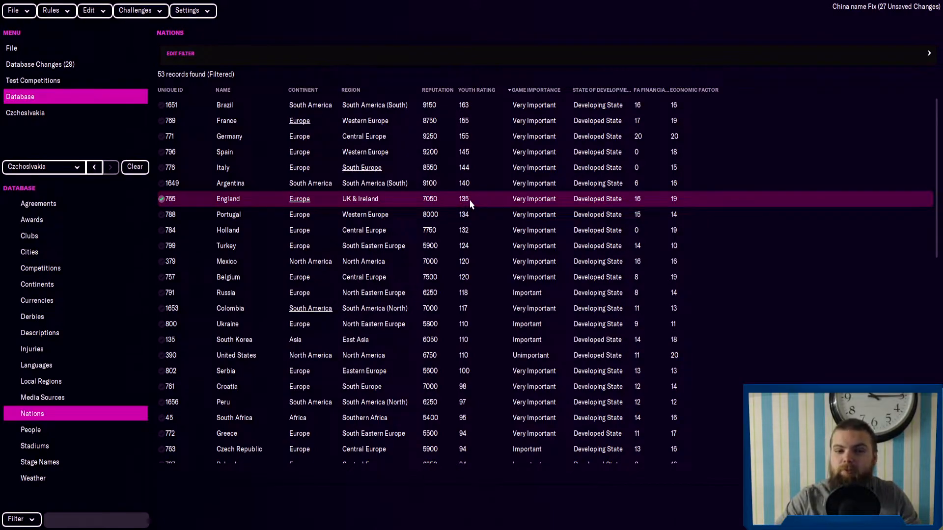
click(228, 214)
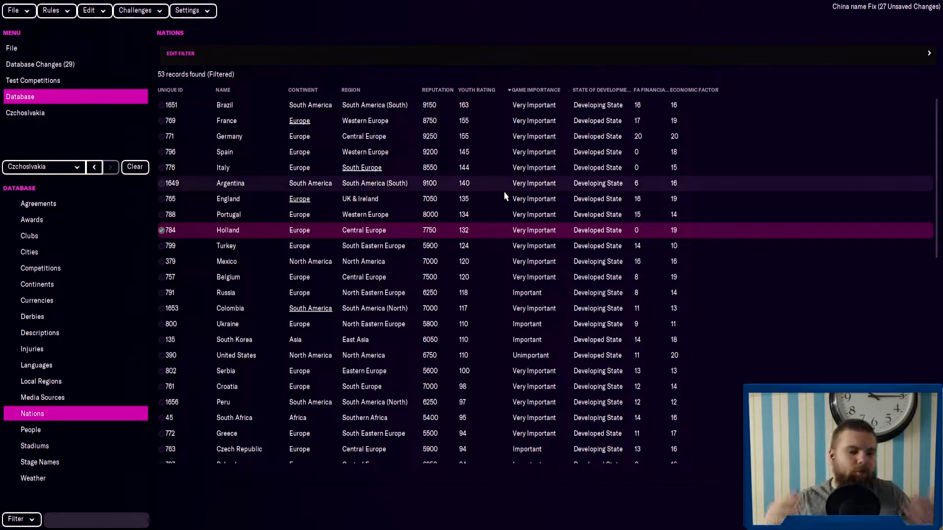
mouse_move(460, 241)
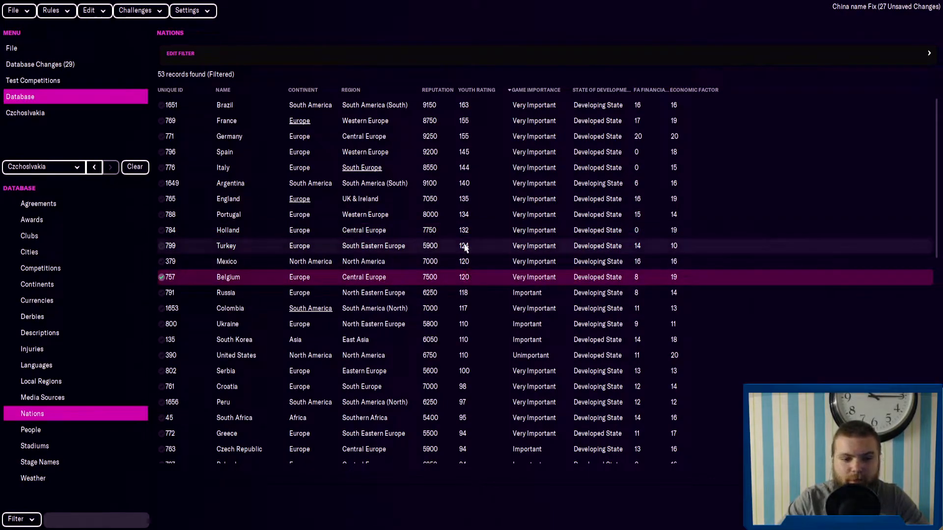
Continue down the list through Mexico (120), Ukraine, South Korea, United States (110) and Serbia (100)
click(226, 261)
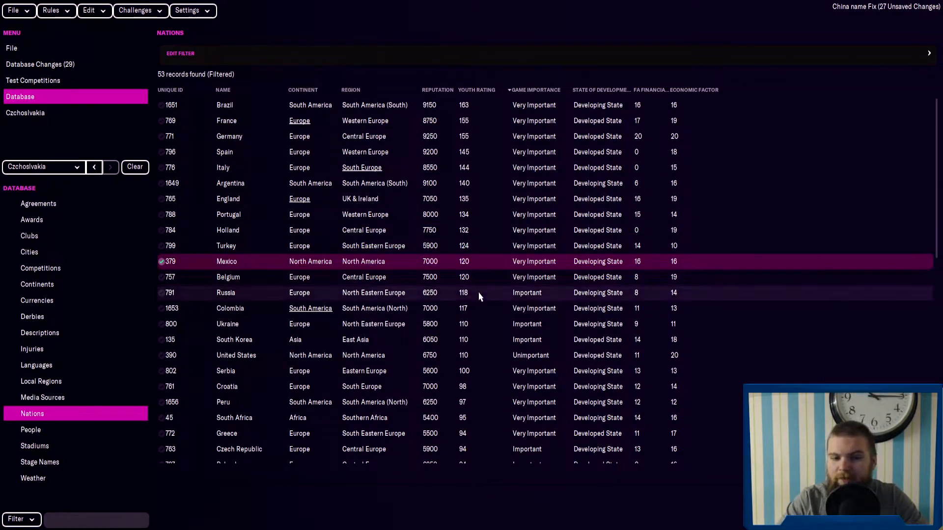
click(227, 323)
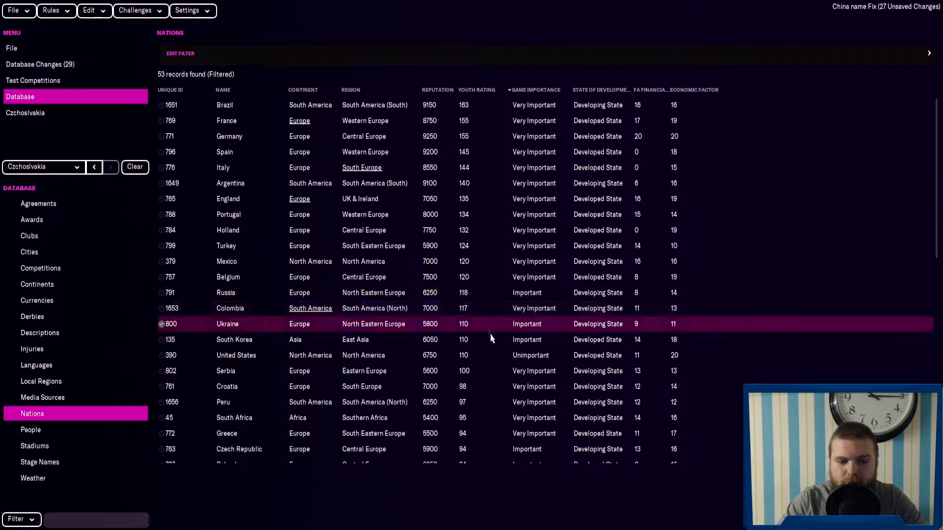
click(234, 338)
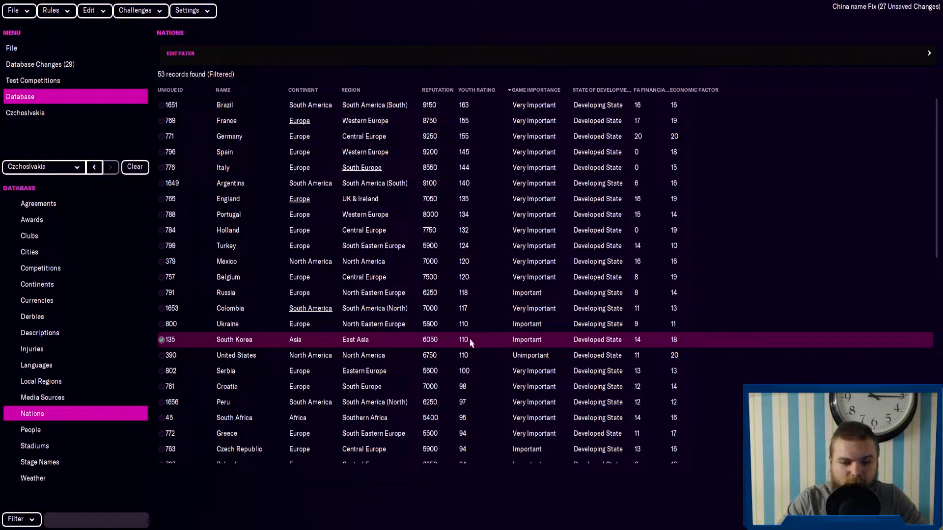
mouse_move(460, 332)
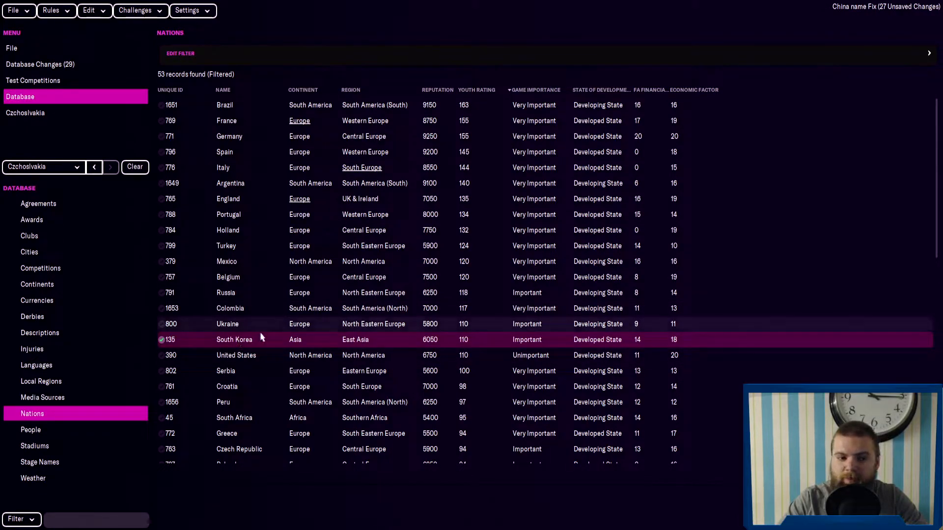
click(236, 354)
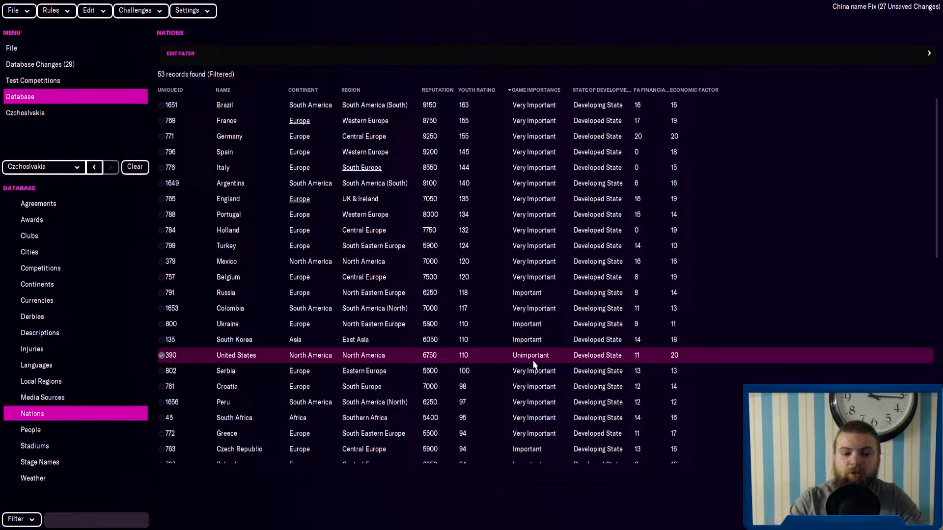
click(225, 370)
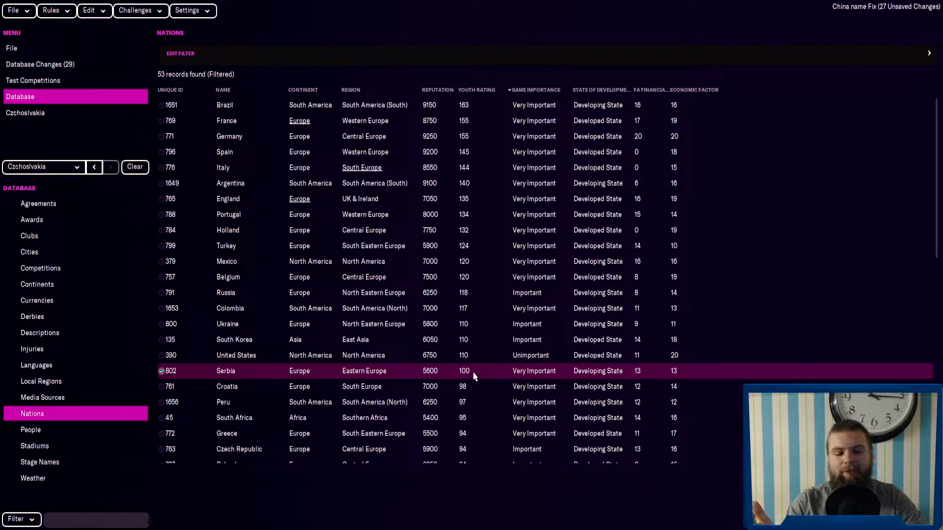
scroll(down, 3)
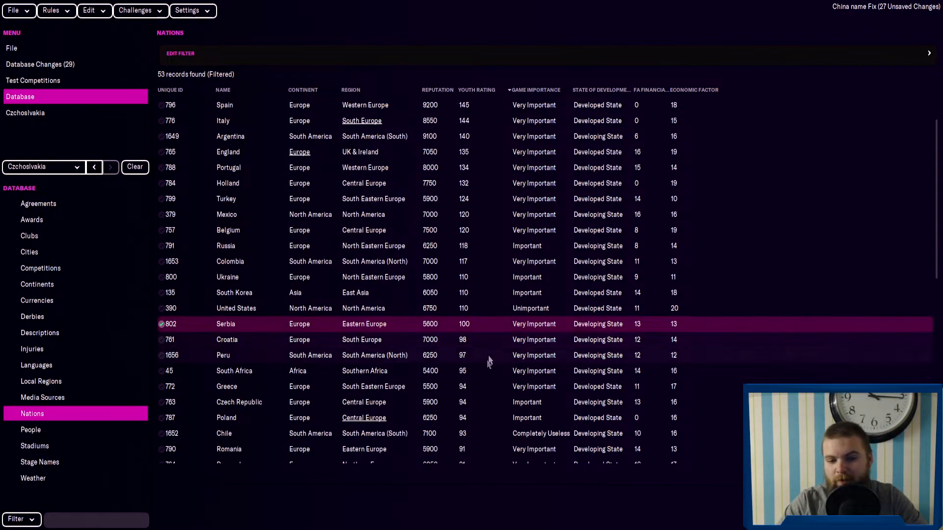
scroll(down, 3)
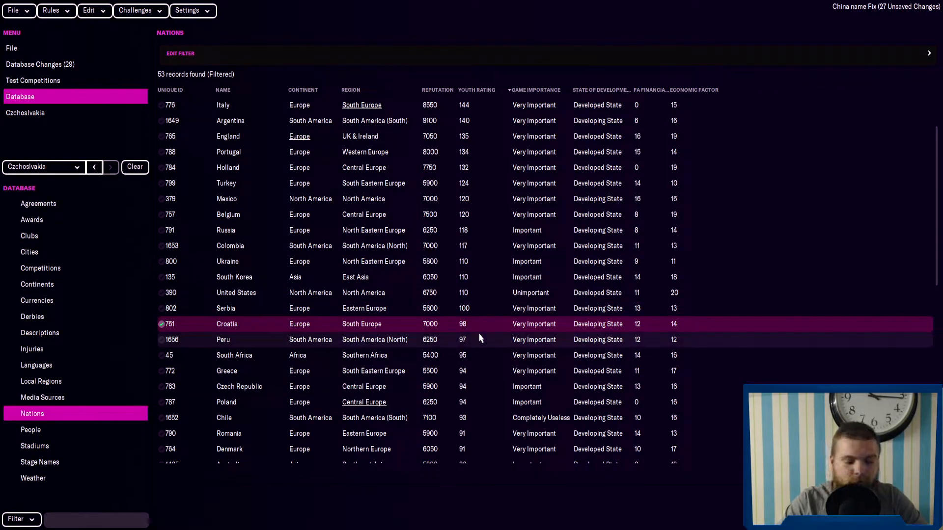
mouse_move(487, 341)
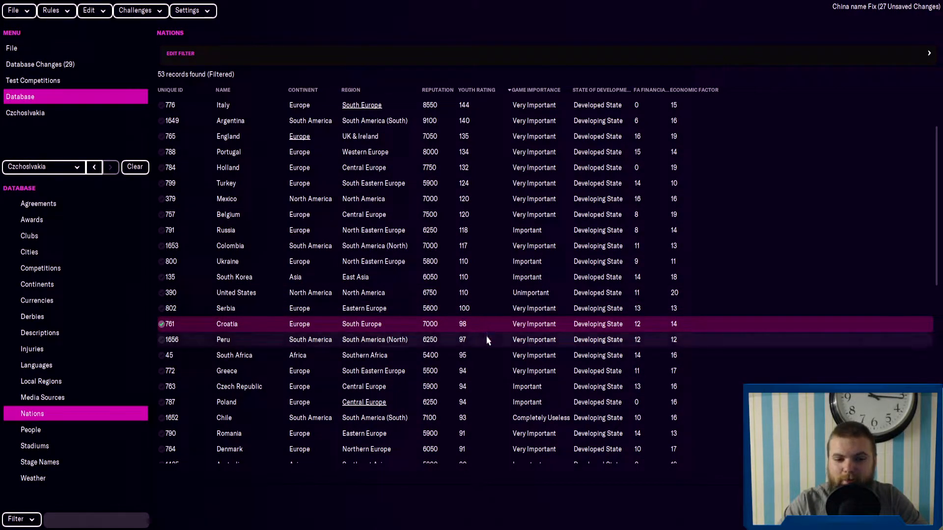
click(223, 339)
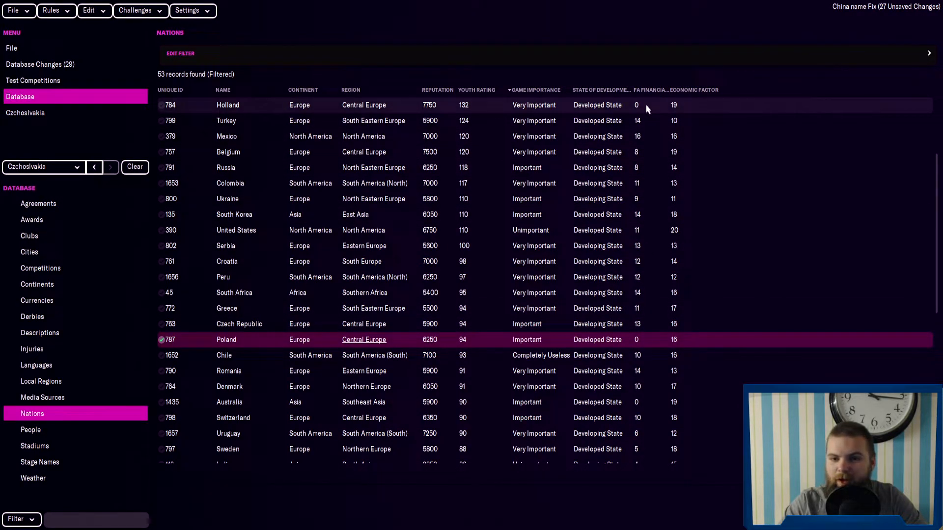
click(223, 355)
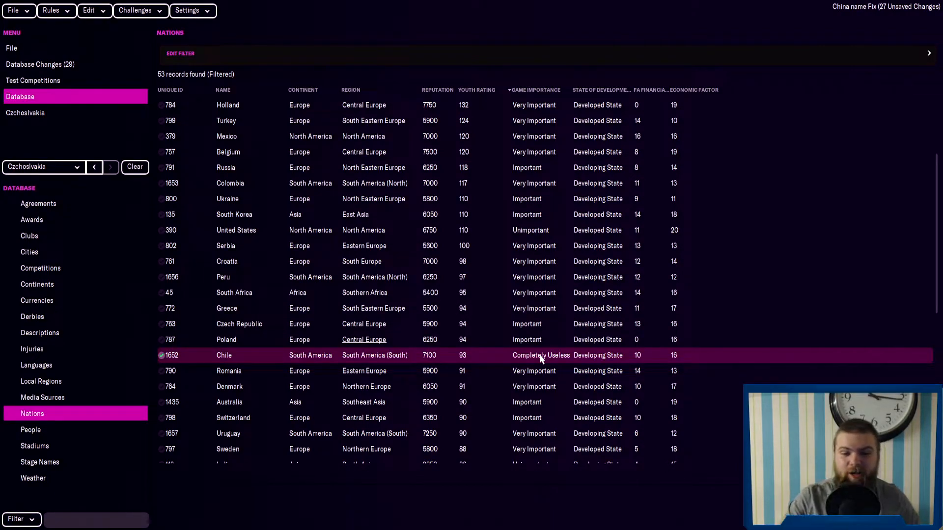
click(496, 371)
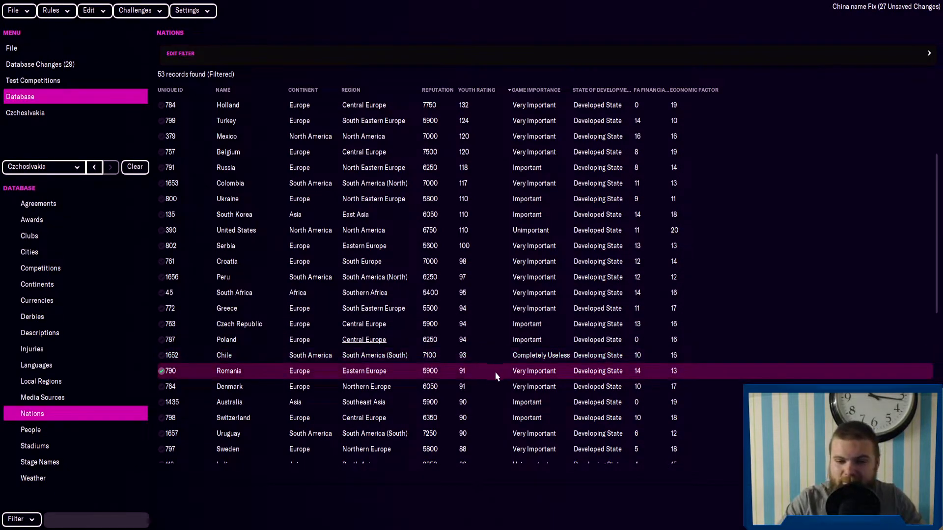
scroll(down, 3)
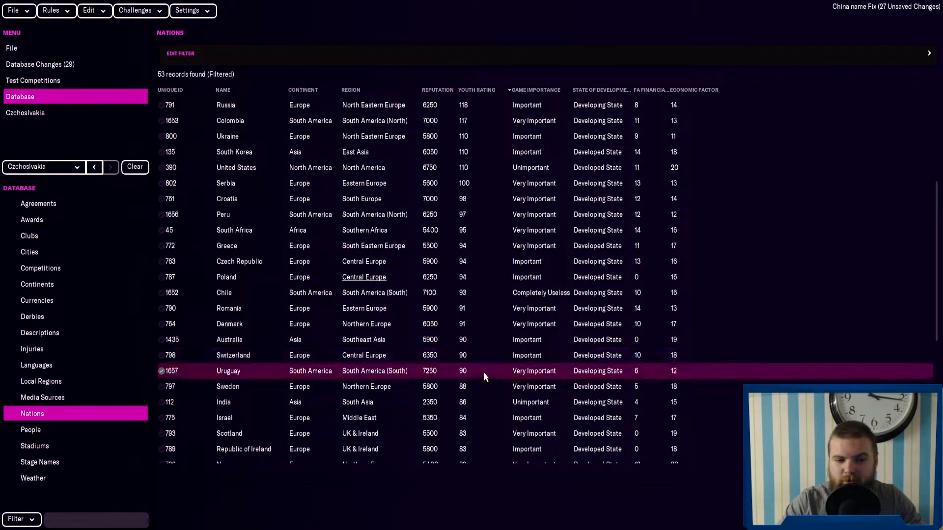
mouse_move(470, 390)
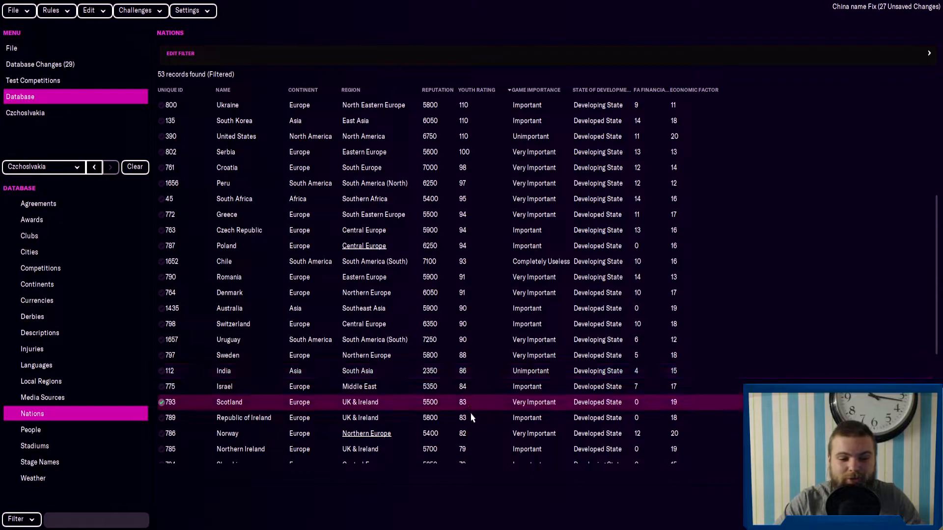
click(243, 419)
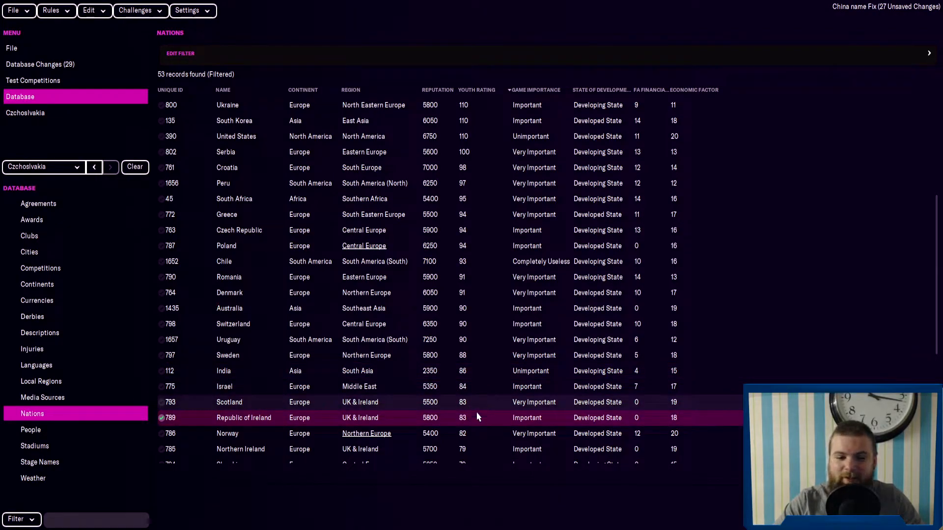
scroll(down, 3)
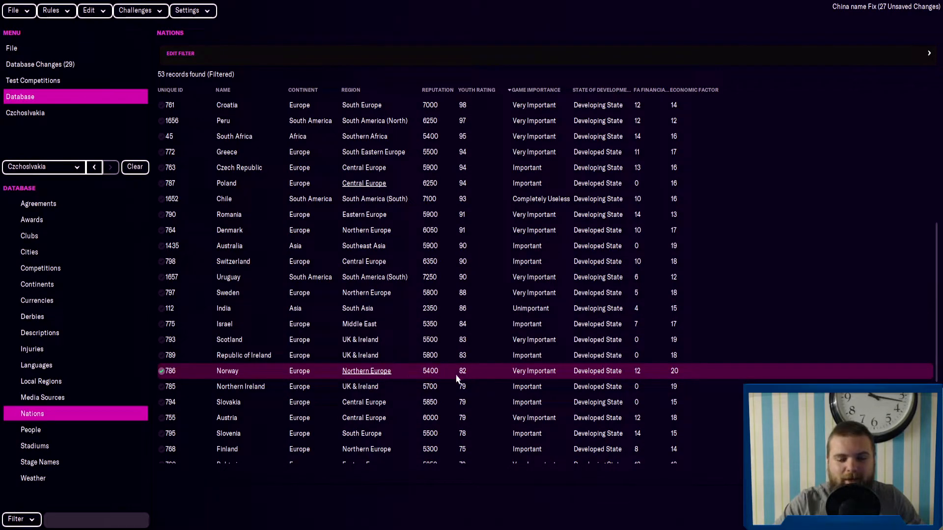
scroll(down, 3)
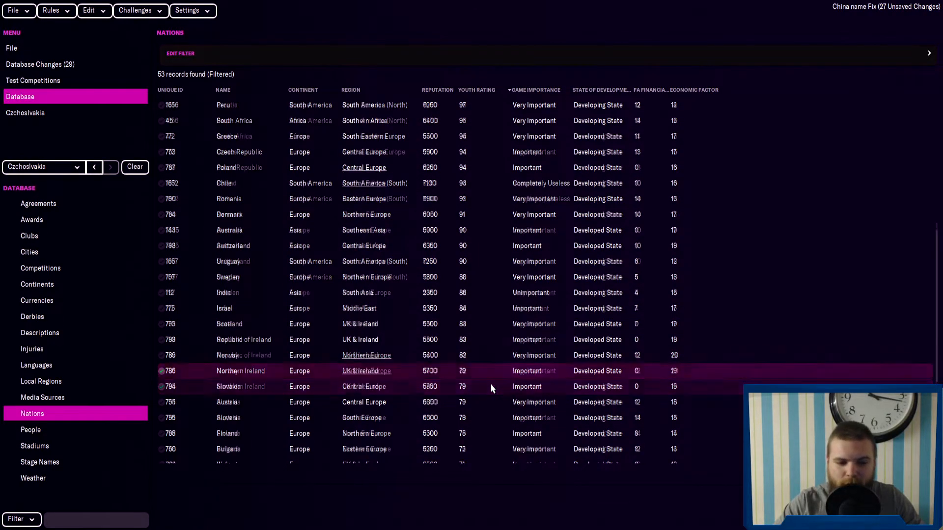
scroll(down, 3)
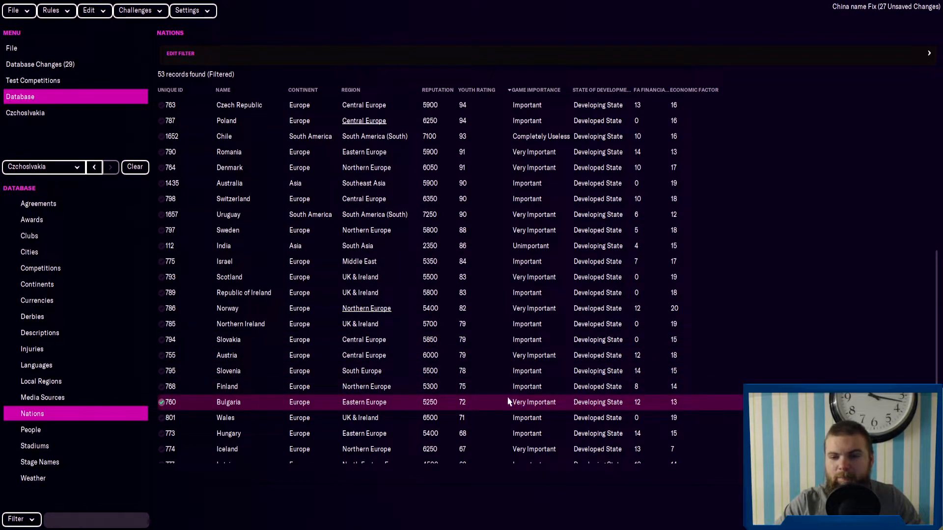
mouse_move(470, 410)
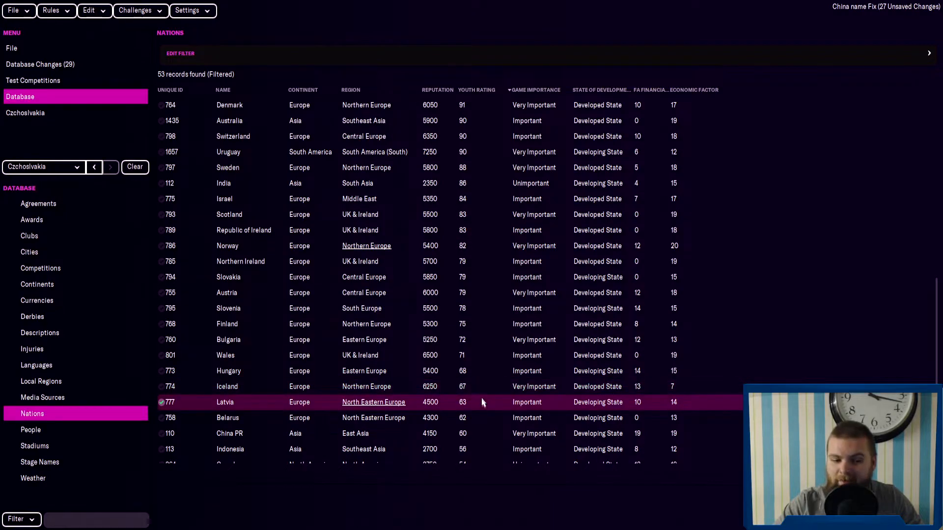
scroll(down, 3)
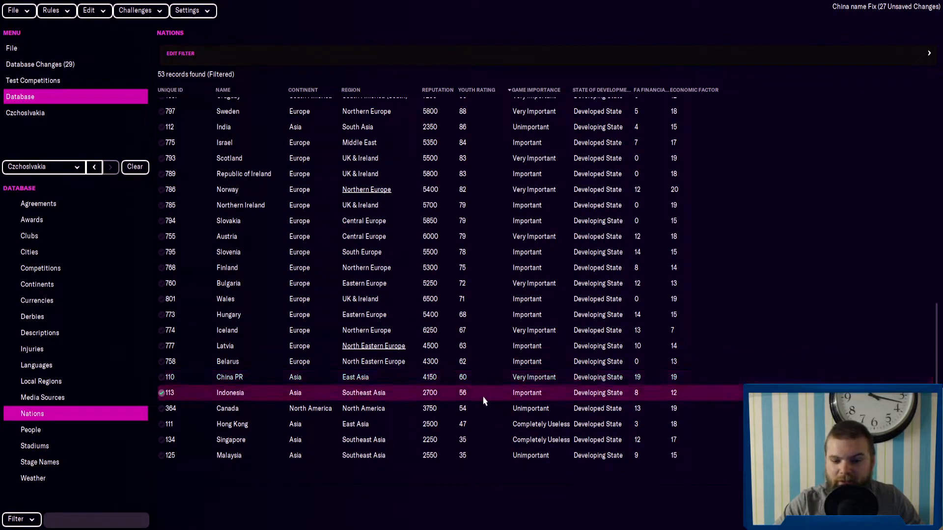
click(241, 408)
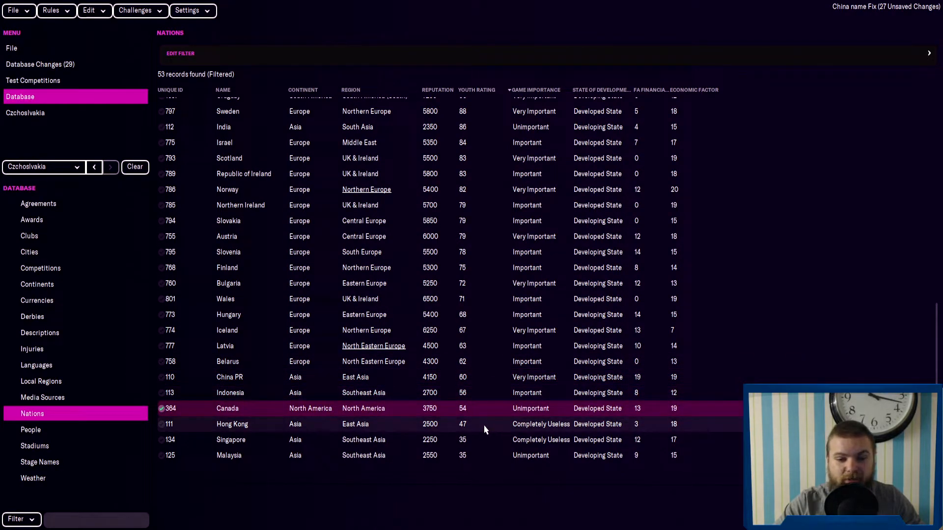
mouse_move(475, 428)
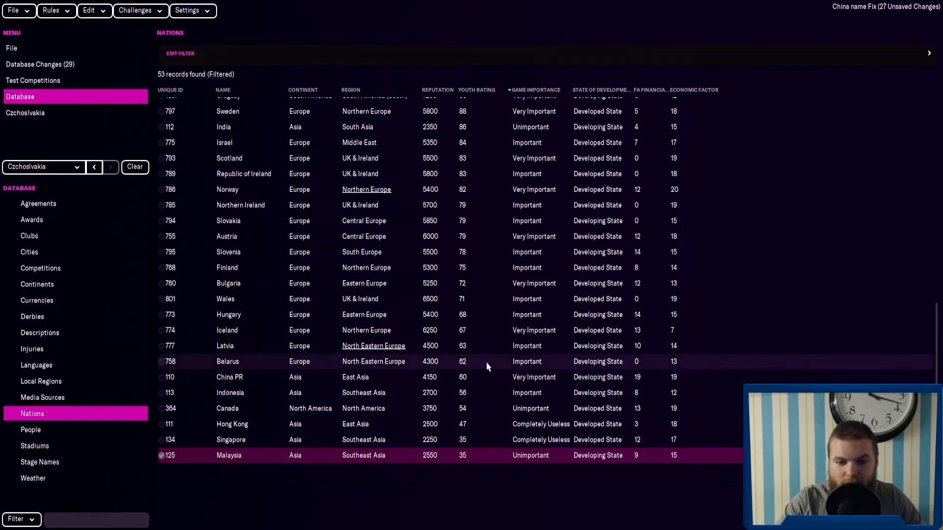
click(170, 361)
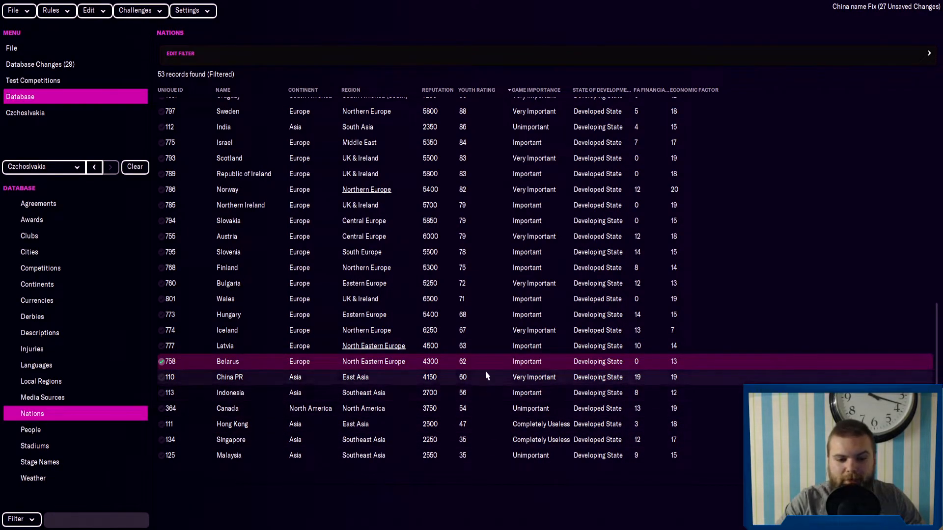
click(227, 408)
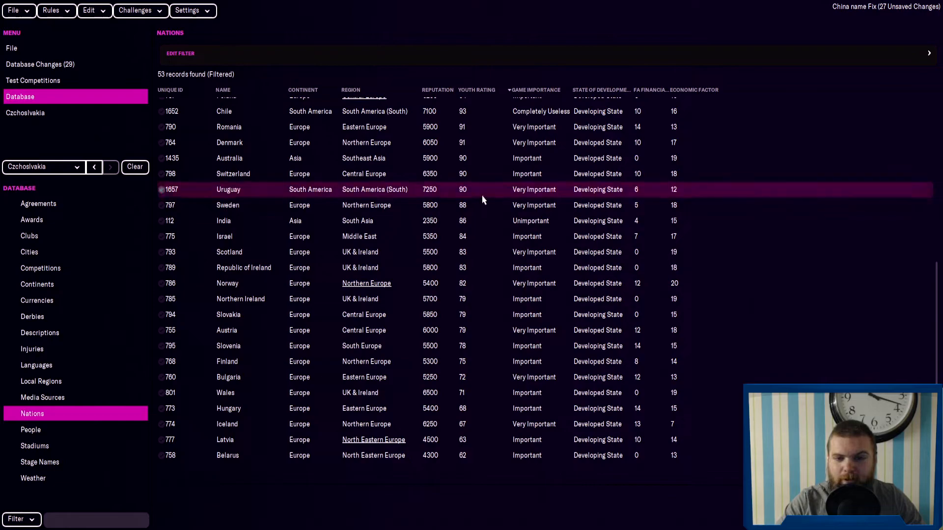
click(161, 190)
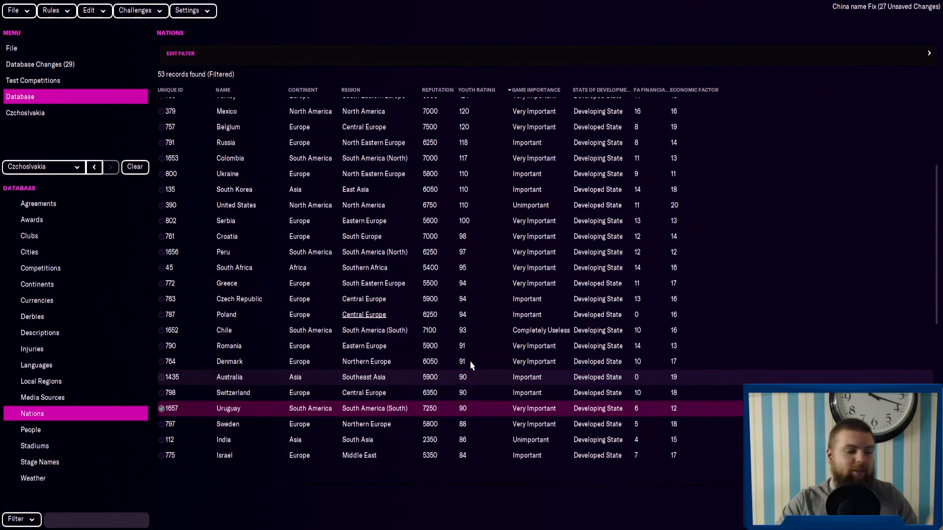
scroll(down, 3)
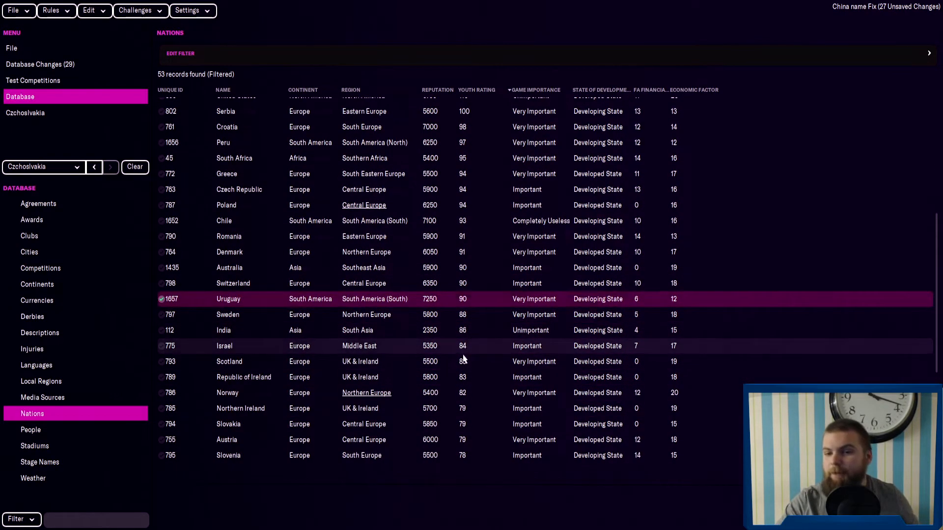
scroll(down, 3)
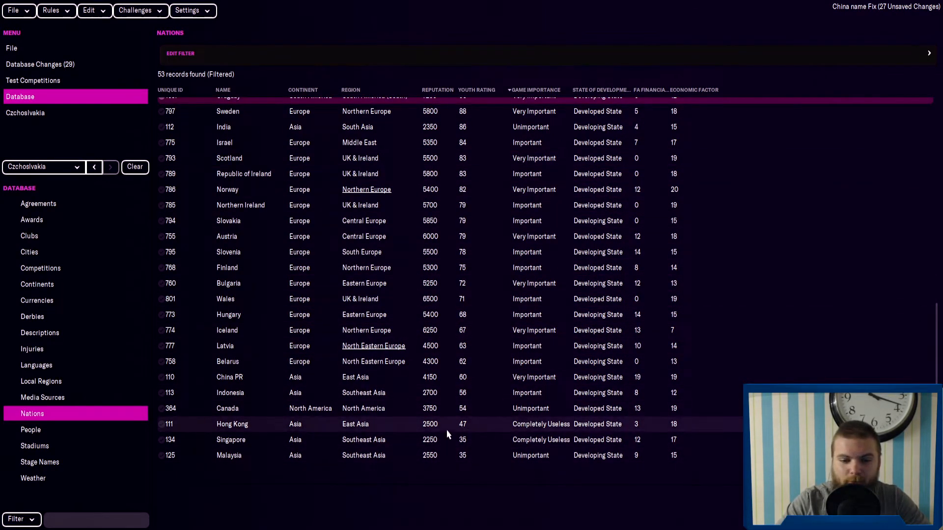
click(228, 455)
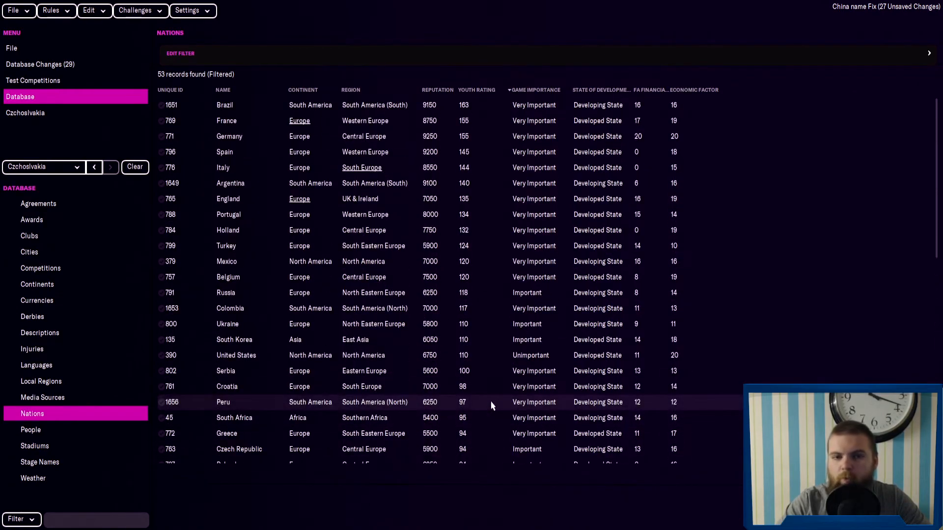
click(160, 105)
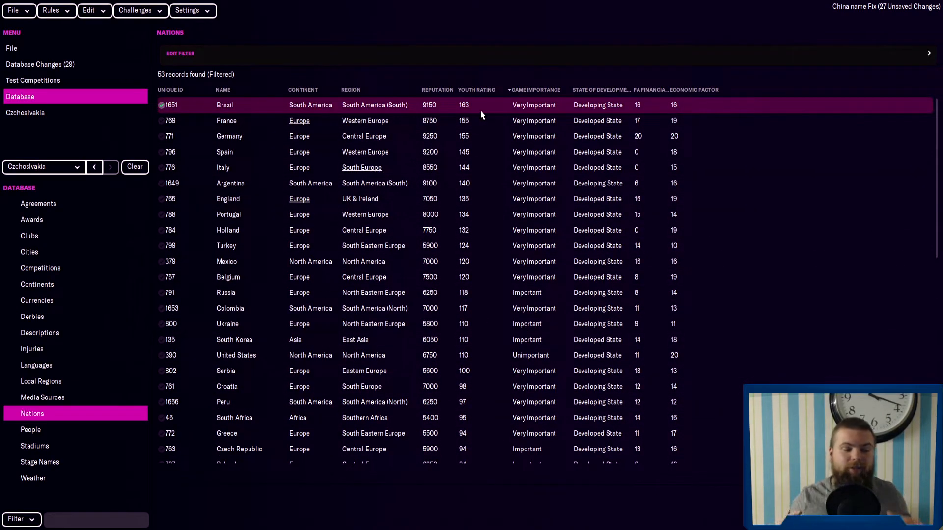